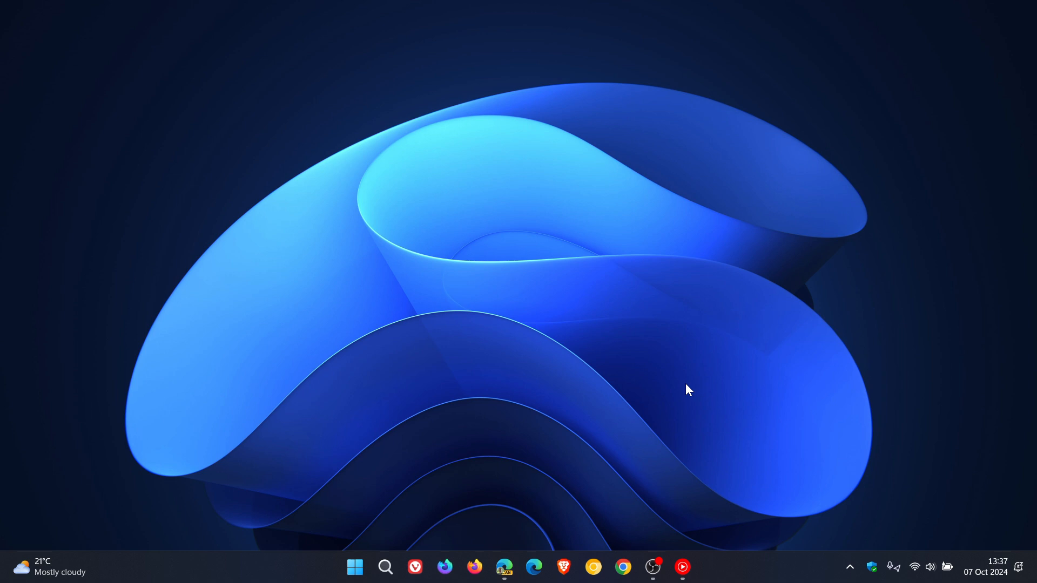
Launch Edge from the taskbar onto the Microsoft Start new tab page.
left_click(504, 567)
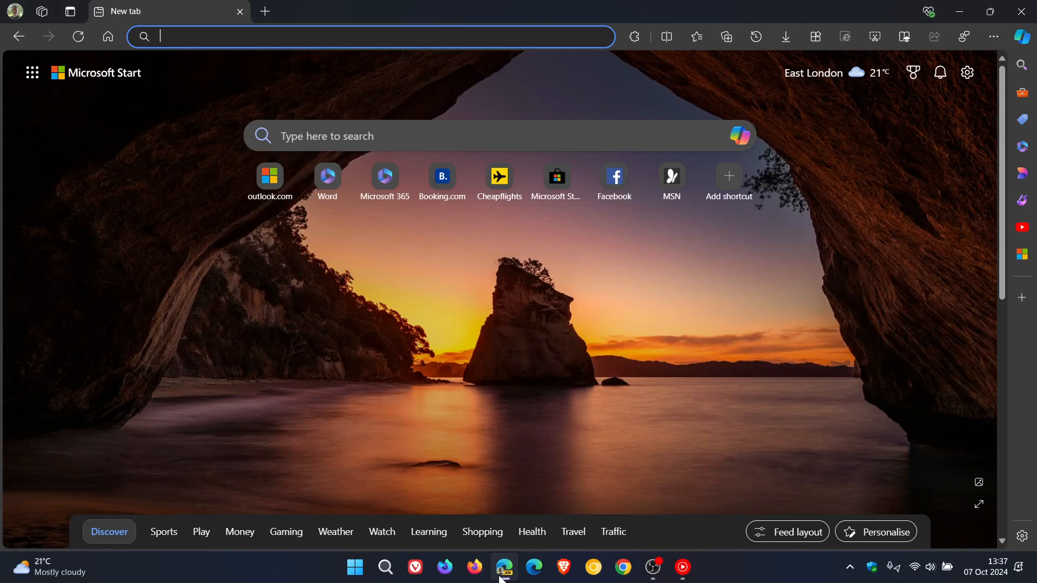
mouse_move(726, 343)
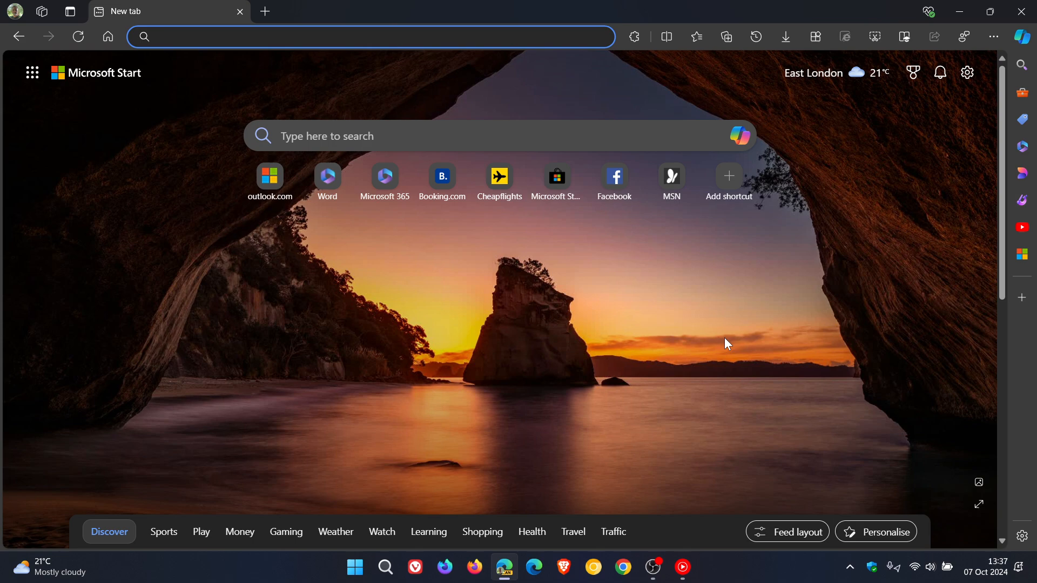
left_click(371, 36)
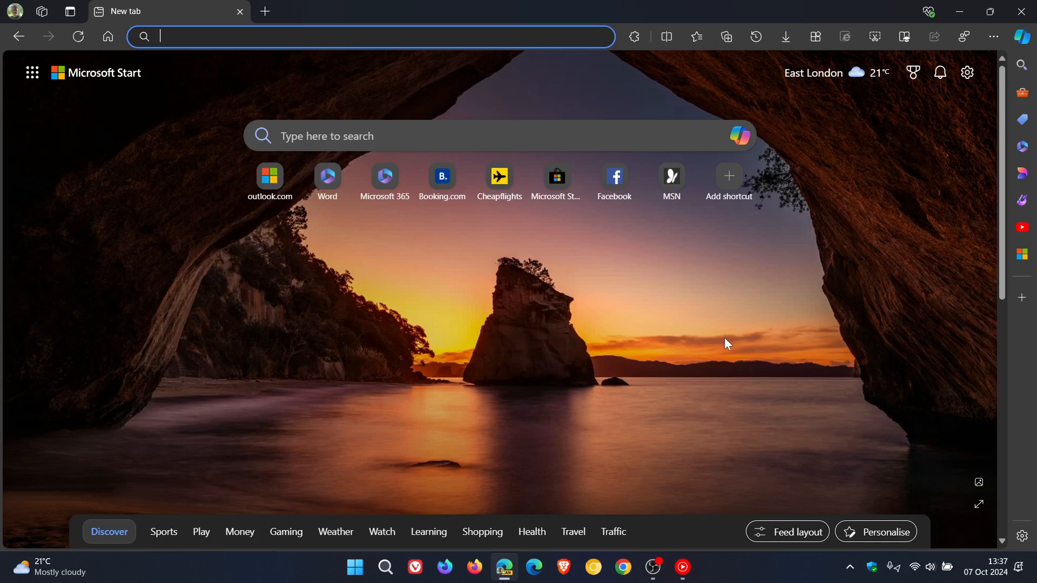
mouse_move(702, 313)
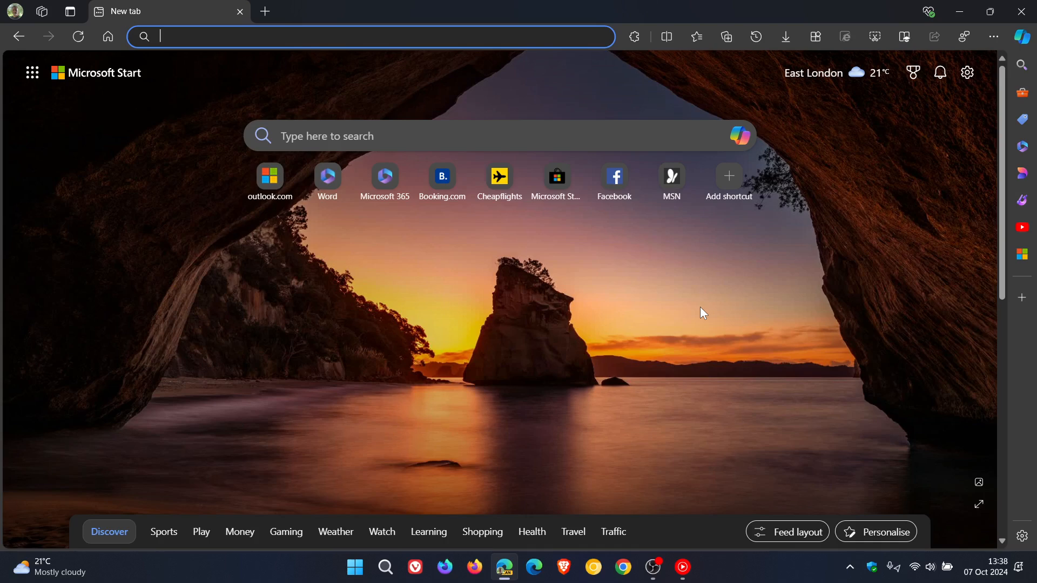
mouse_move(457, 310)
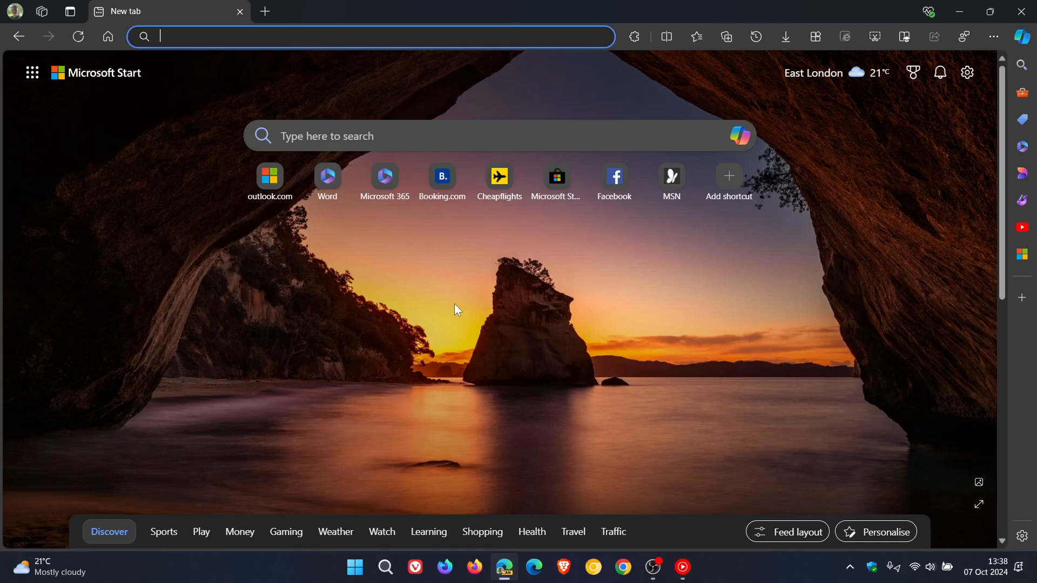
Reach Settings > Appearance via the profile menu, briefly visiting System and performance.
left_click(14, 11)
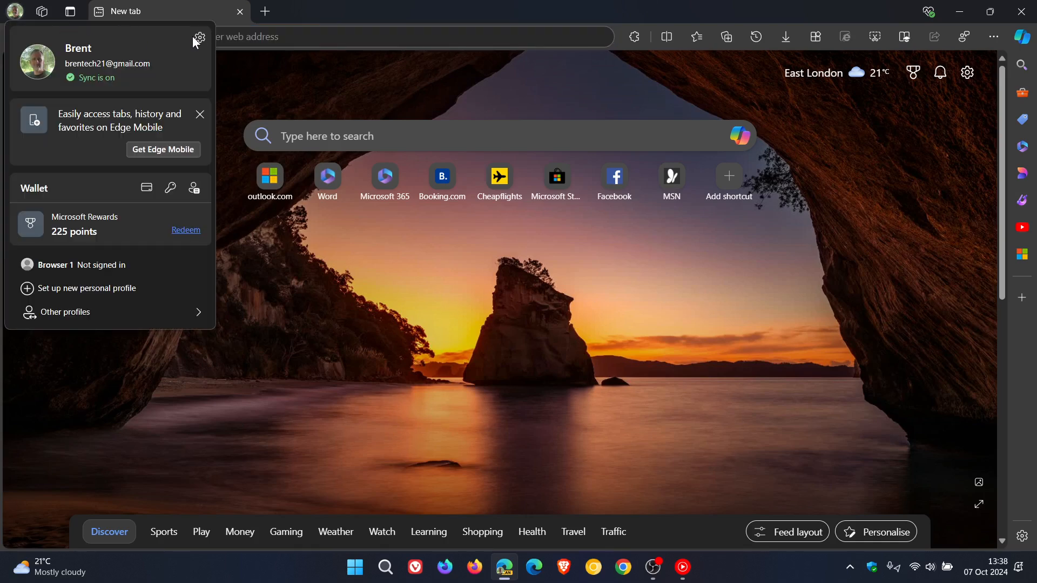
left_click(198, 37)
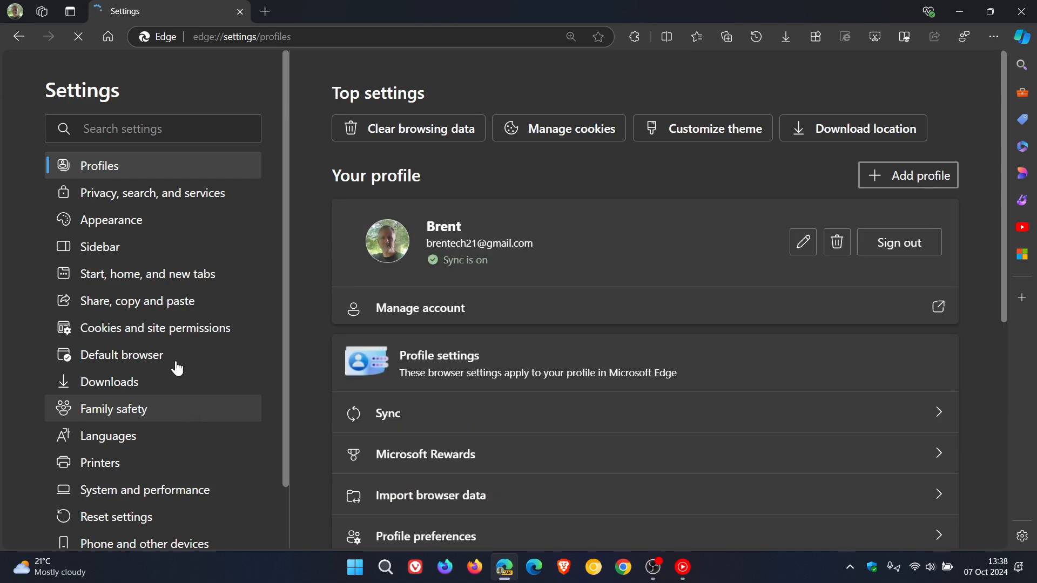
left_click(113, 220)
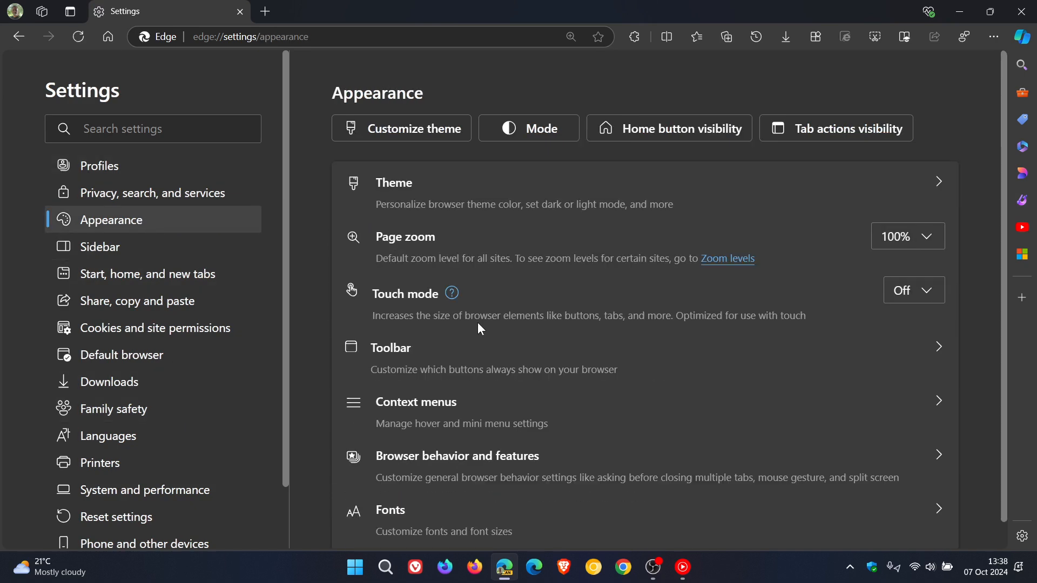
mouse_move(443, 221)
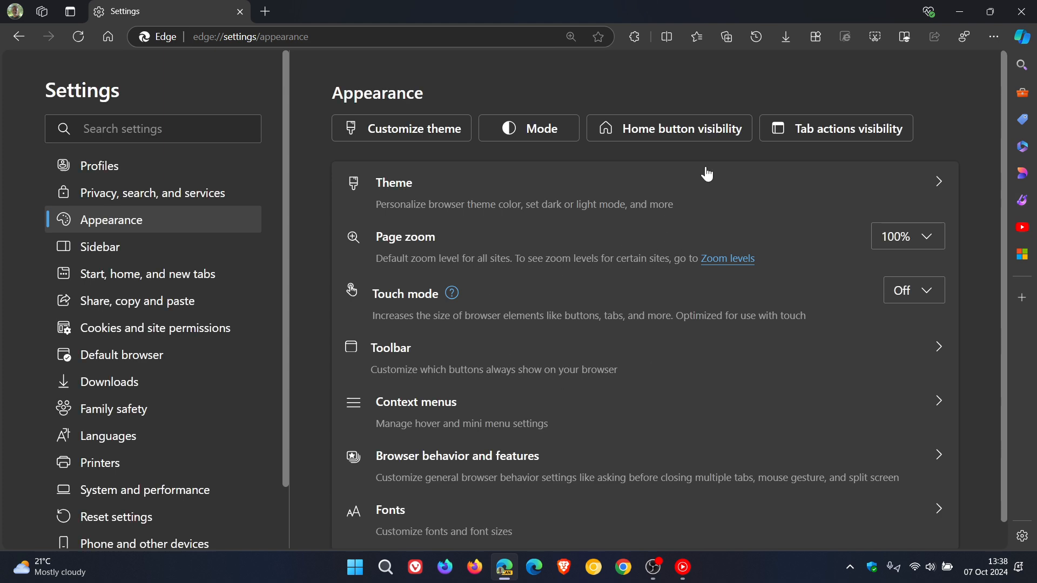
mouse_move(690, 174)
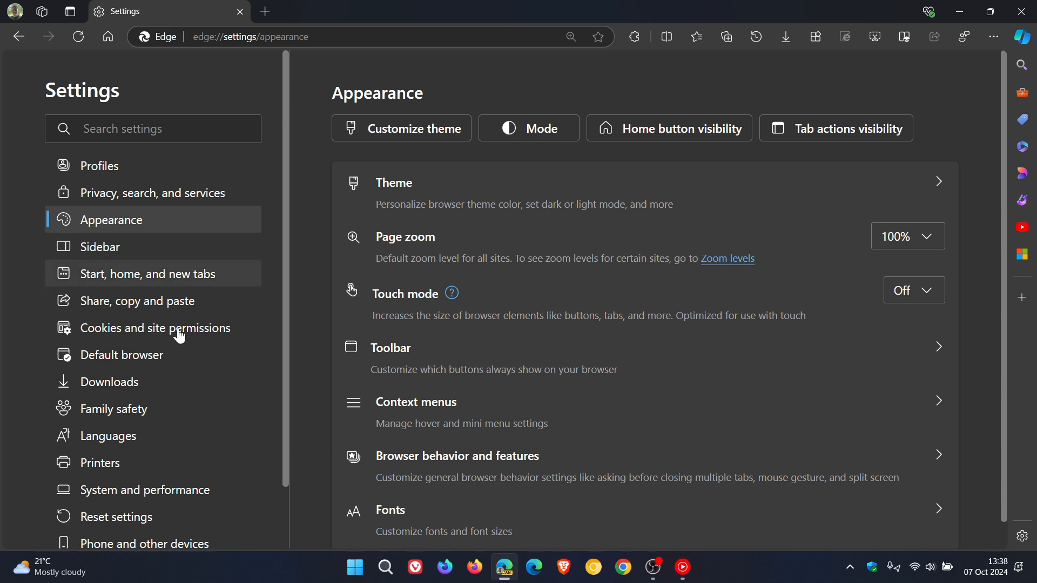
left_click(145, 489)
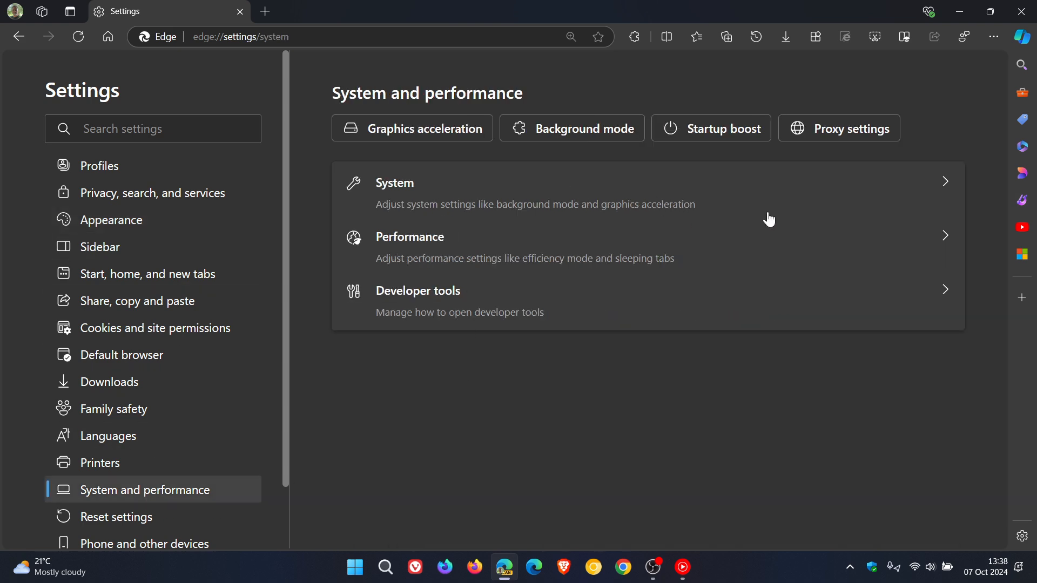
mouse_move(174, 273)
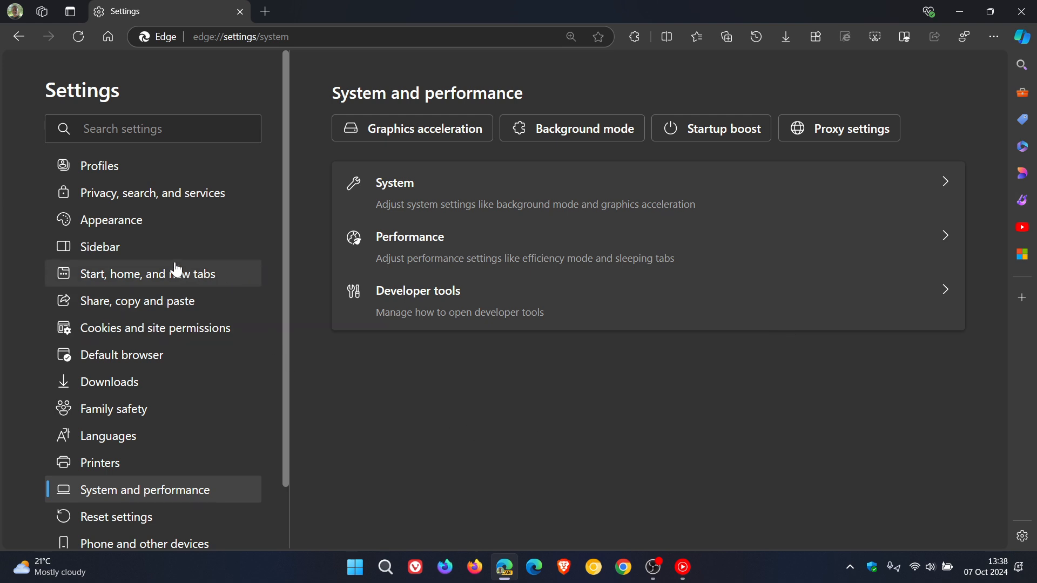
left_click(112, 220)
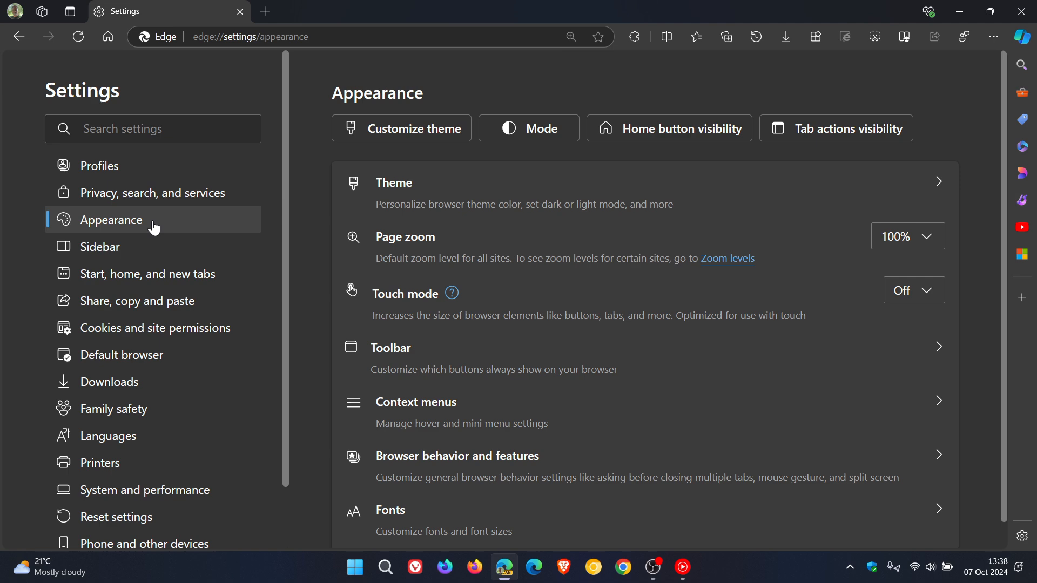
mouse_move(623, 196)
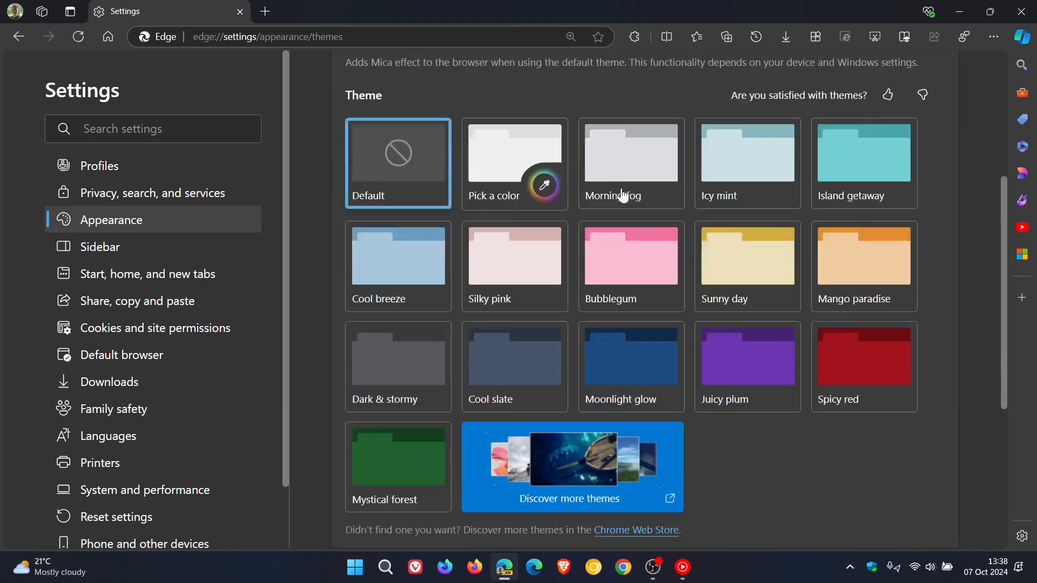
Scroll the Themes page down to the Gamer Mode section.
scroll("down", 3)
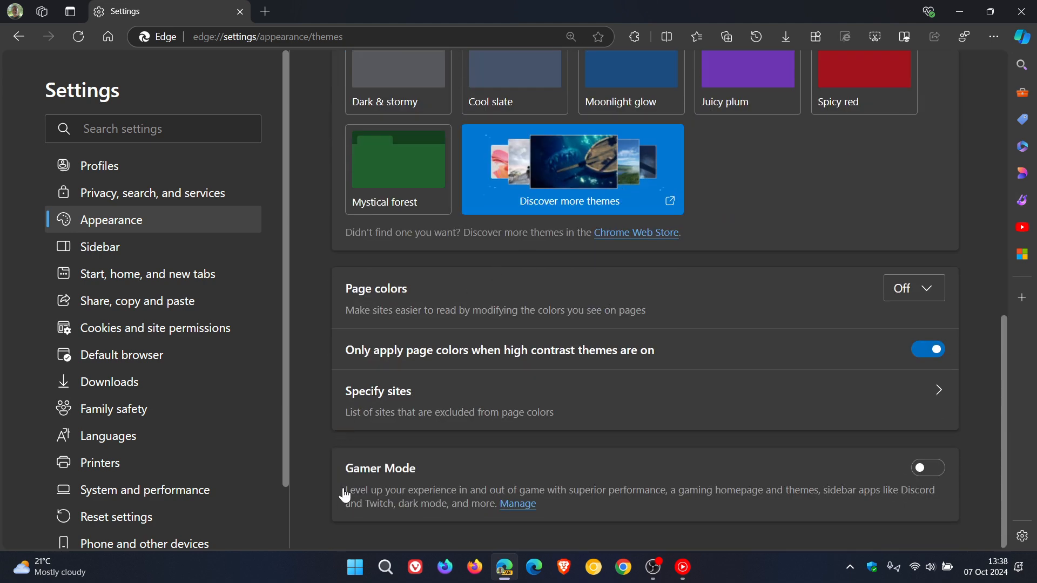
mouse_move(646, 529)
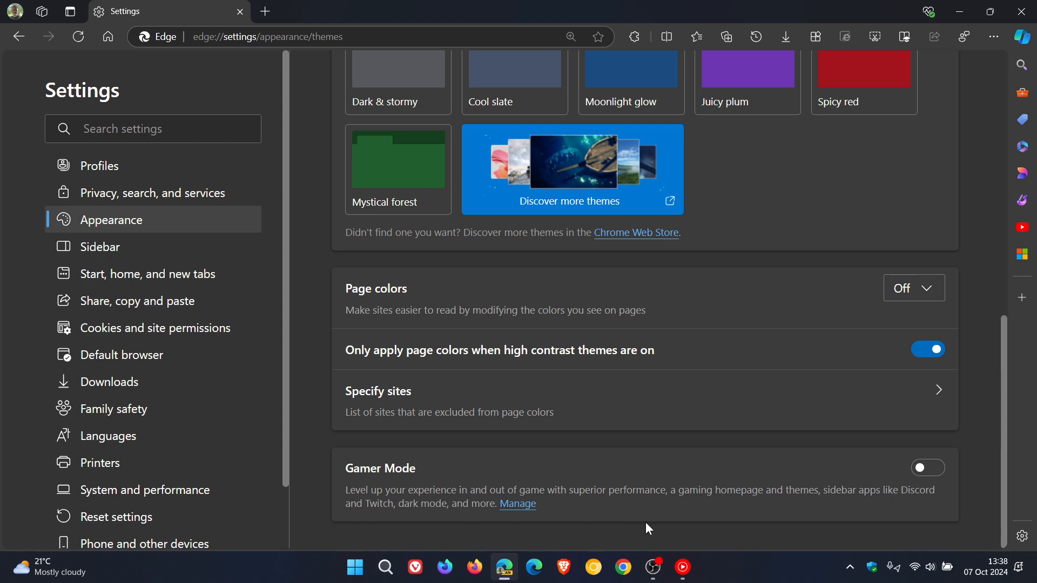
mouse_move(365, 507)
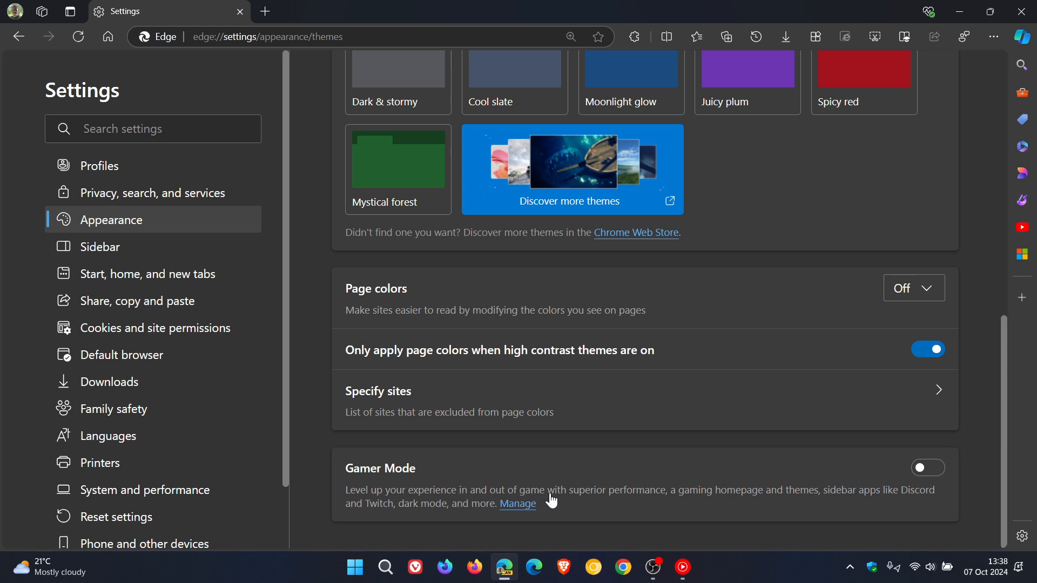
mouse_move(682, 515)
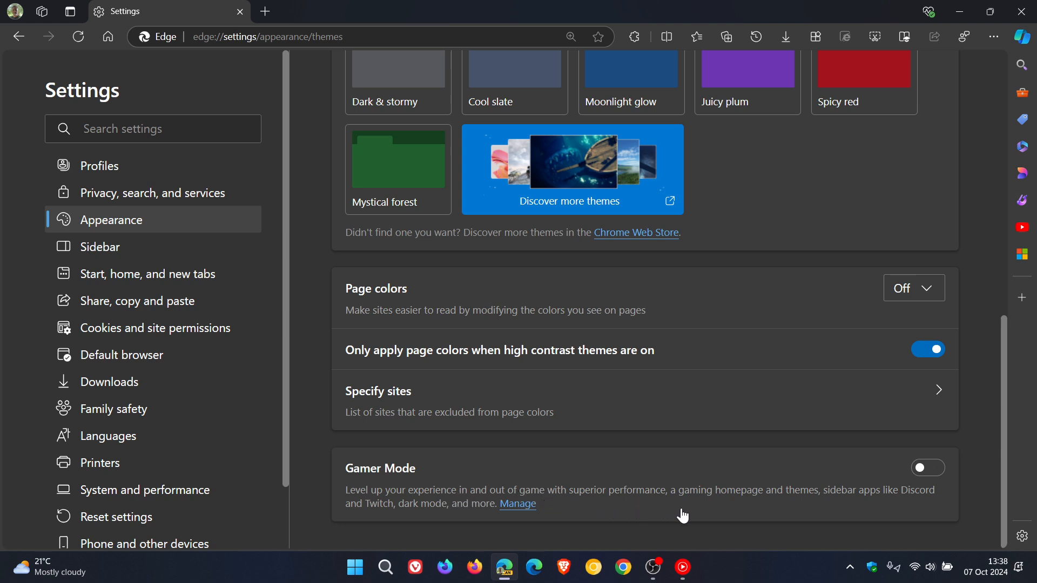
mouse_move(834, 510)
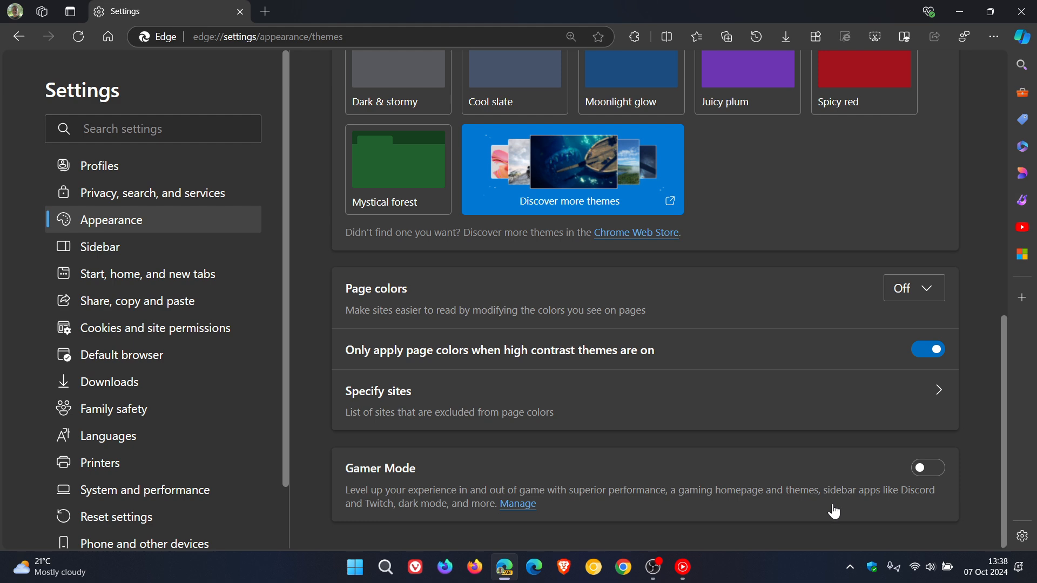
mouse_move(389, 528)
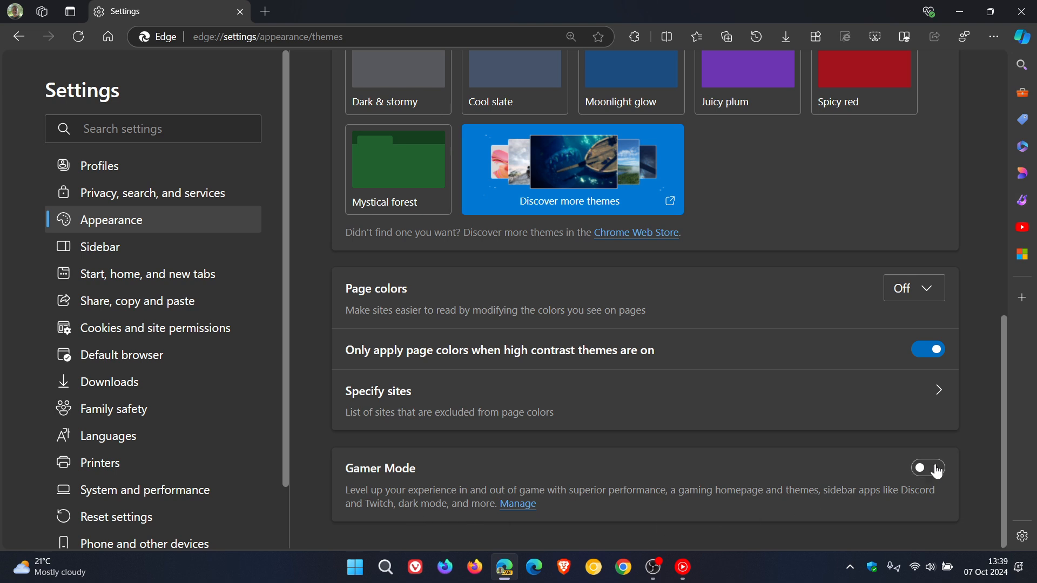
Turn on Gamer Mode, keep the teal wave theme, and tick Discord as a sidebar app.
left_click(925, 468)
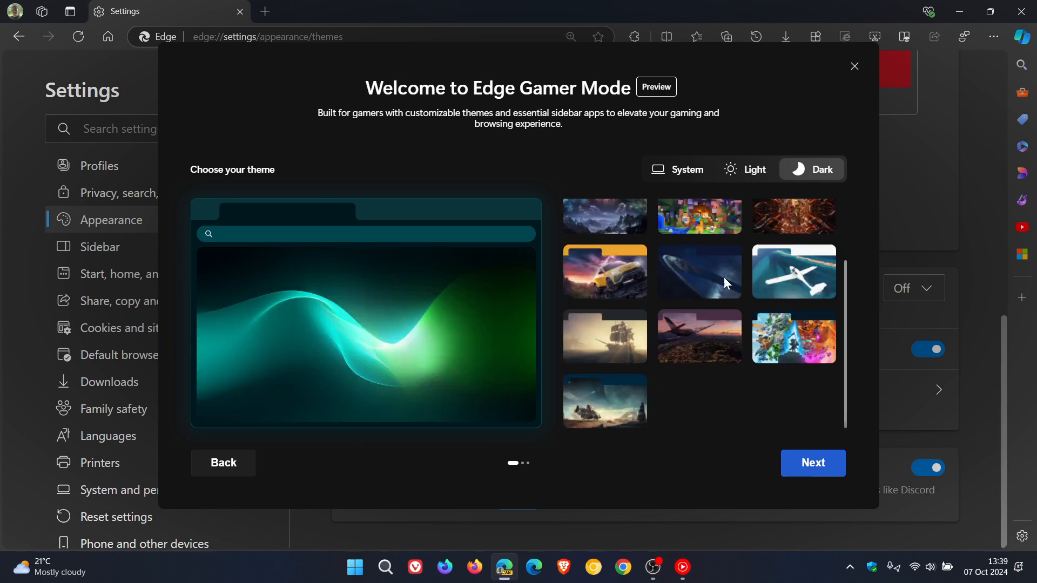
mouse_move(683, 318)
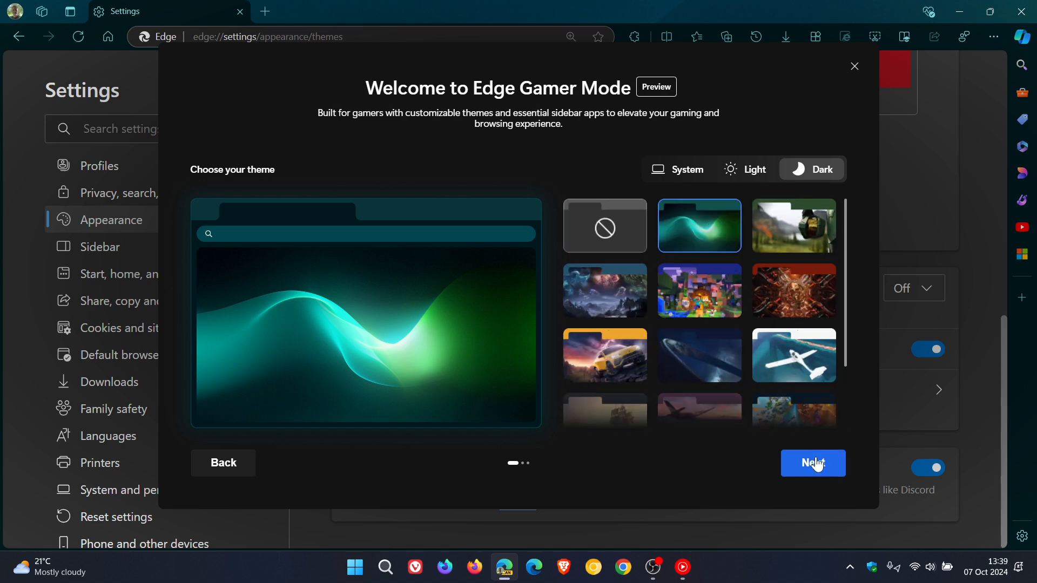
left_click(813, 463)
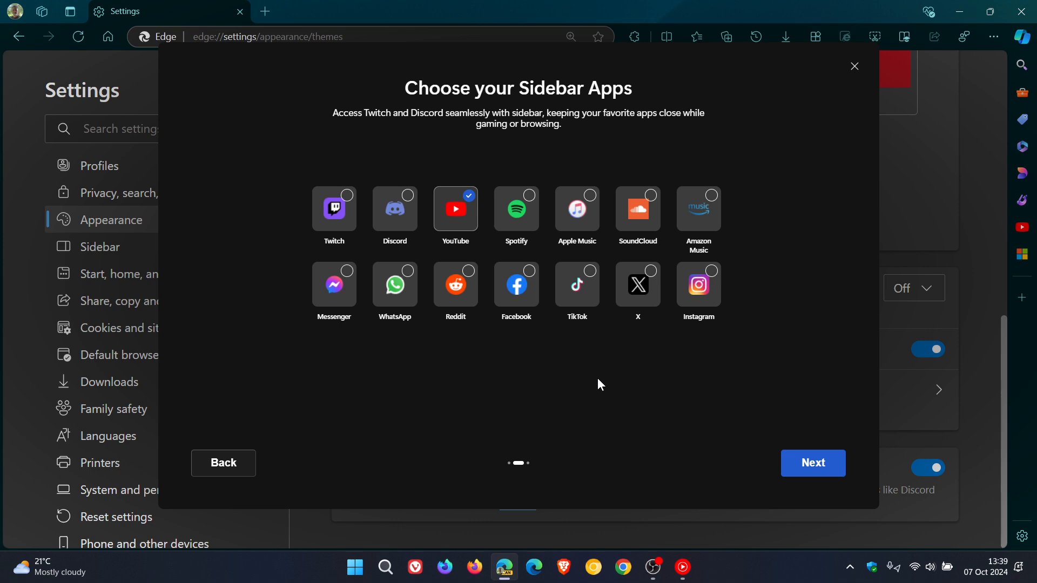
mouse_move(750, 165)
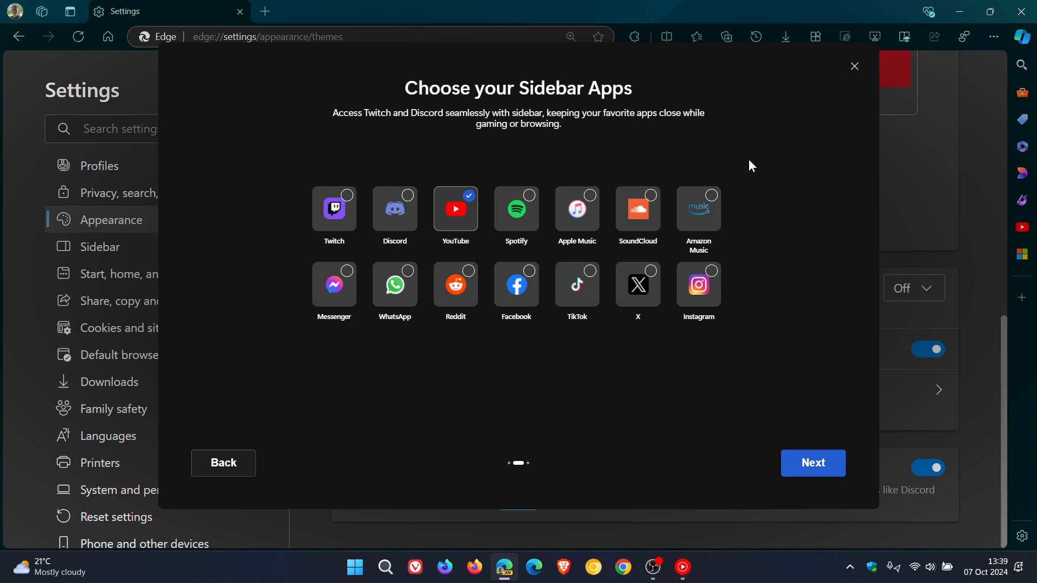
mouse_move(752, 165)
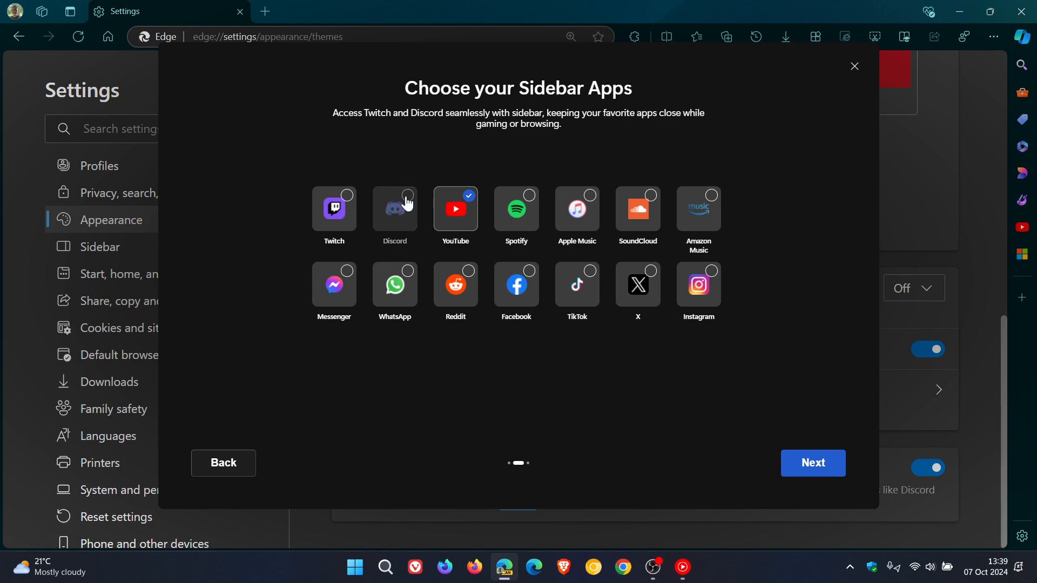
left_click(395, 209)
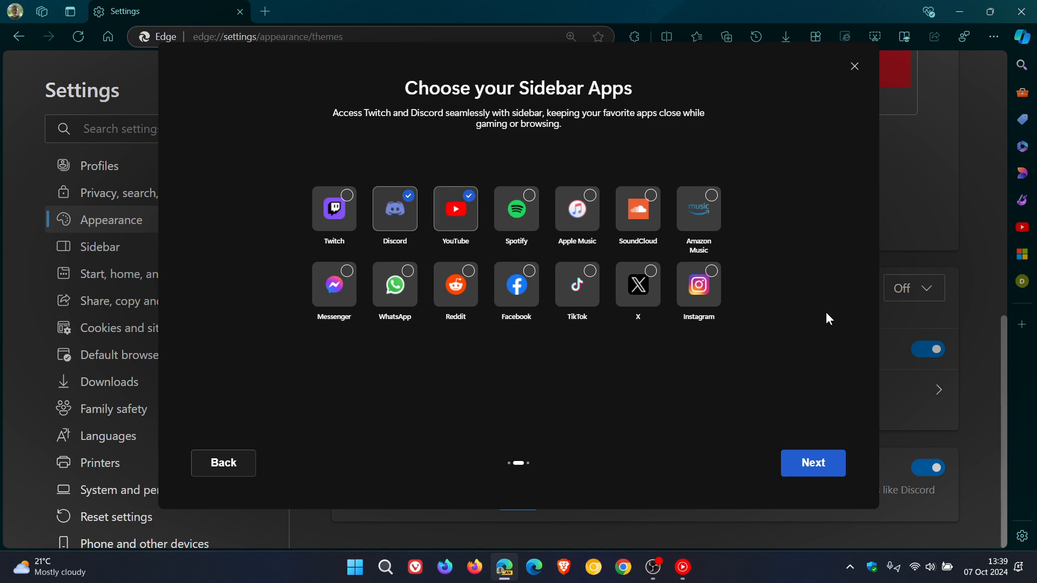
Continue to the Improve performance page with Efficiency Mode on.
left_click(812, 462)
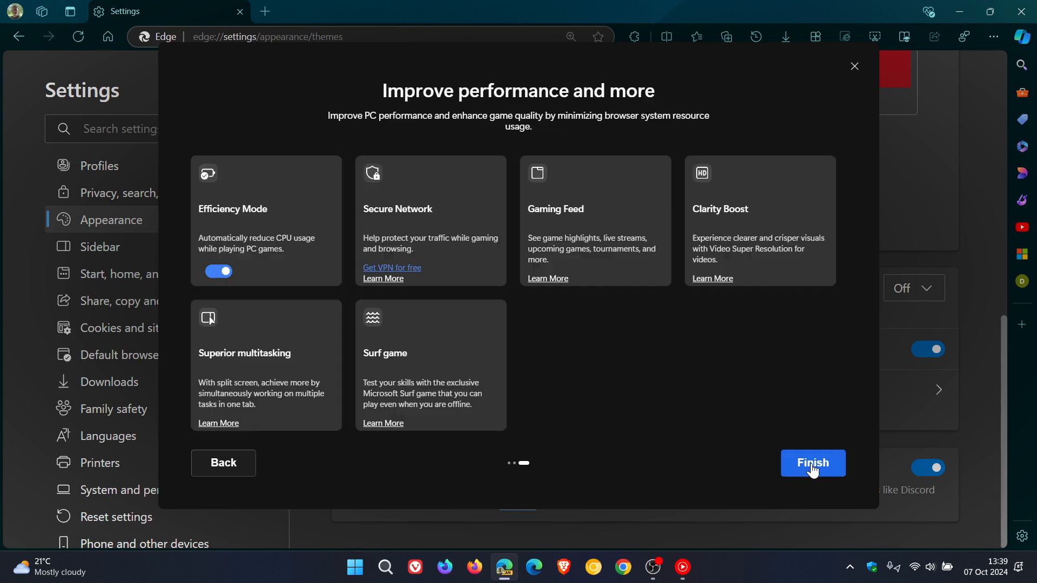
mouse_move(633, 406)
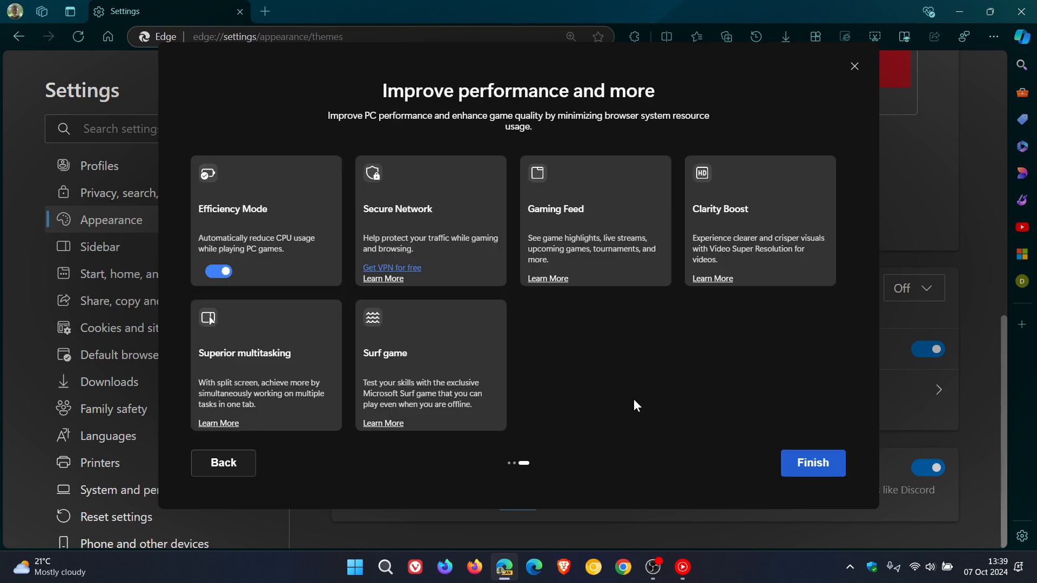
mouse_move(533, 218)
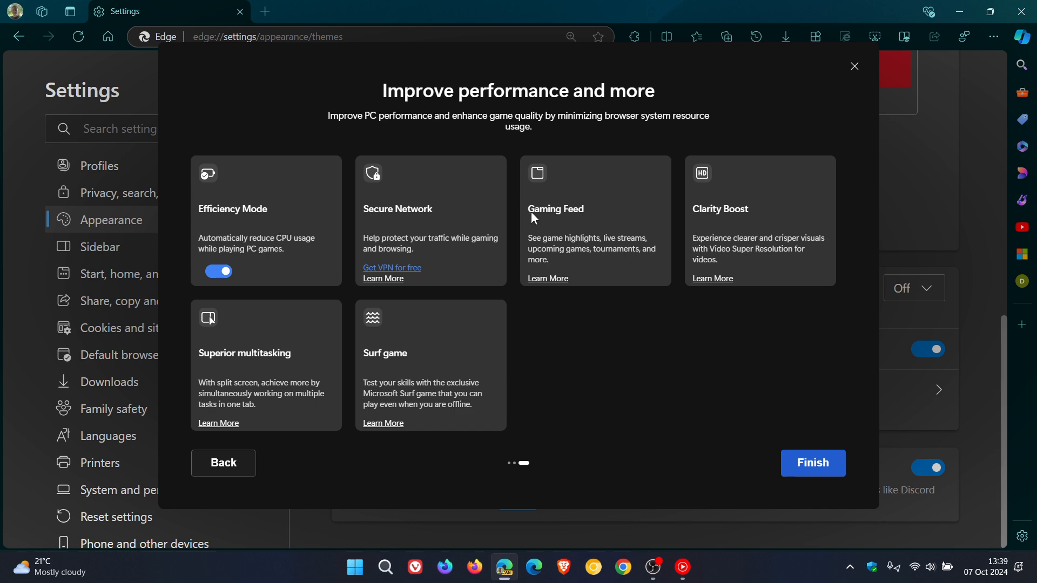
mouse_move(410, 129)
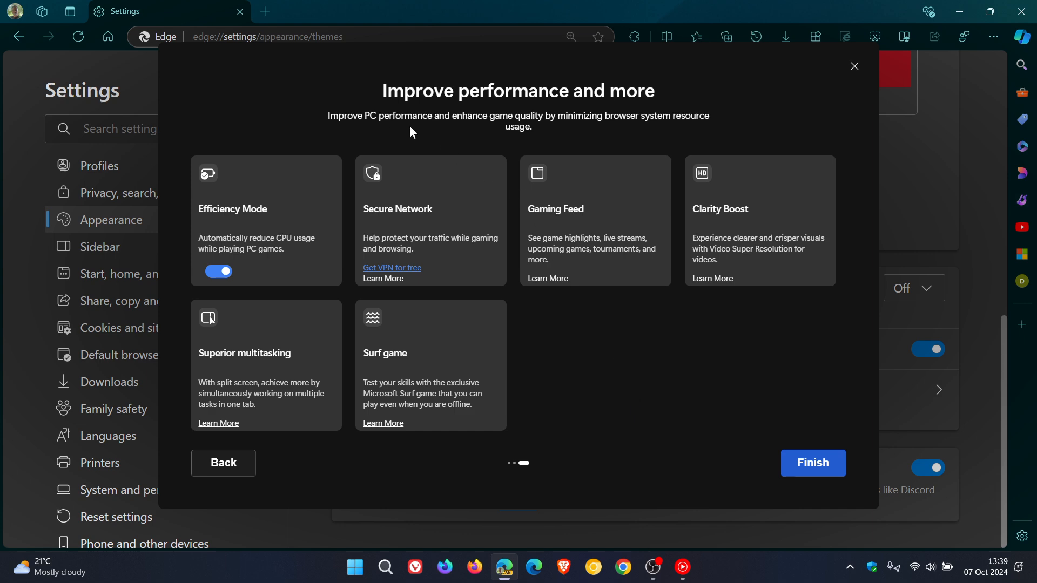
mouse_move(576, 129)
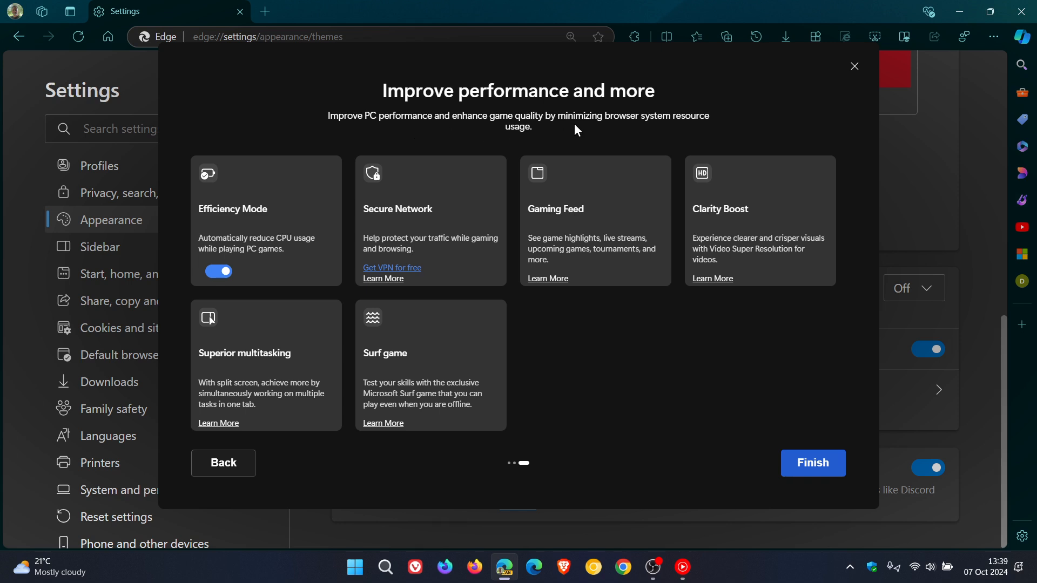
mouse_move(557, 139)
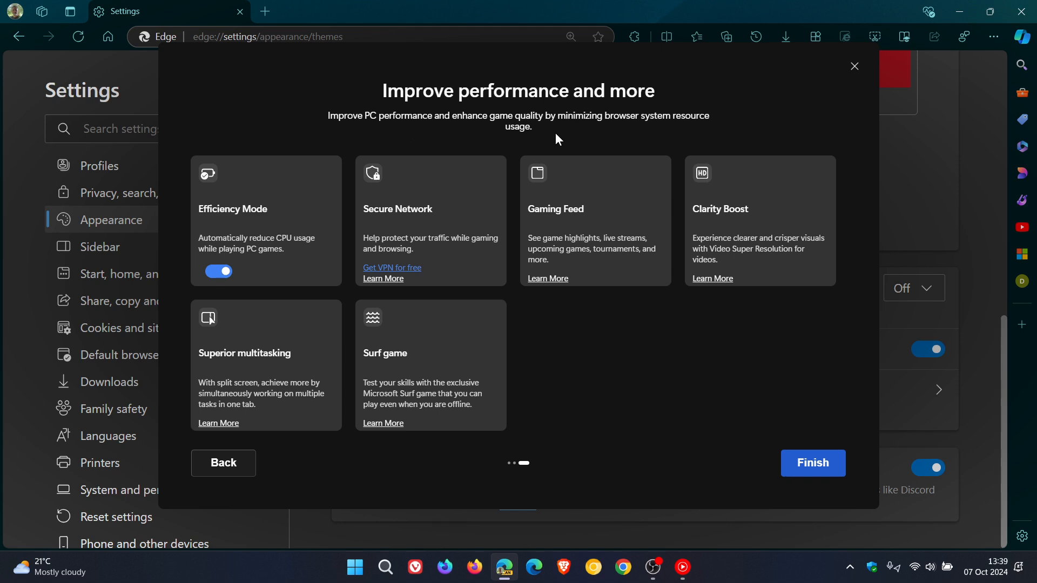
mouse_move(294, 201)
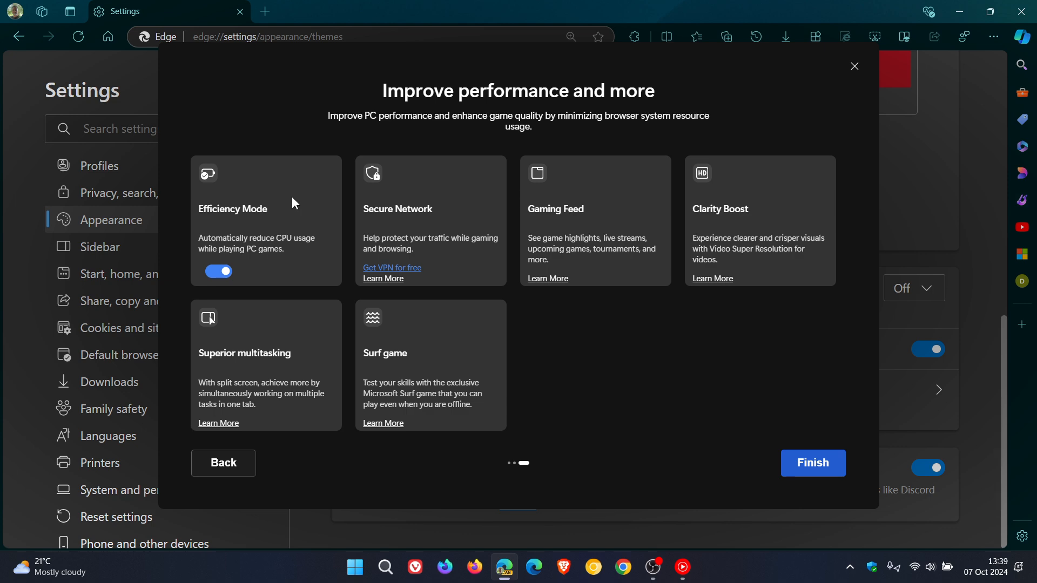
mouse_move(431, 200)
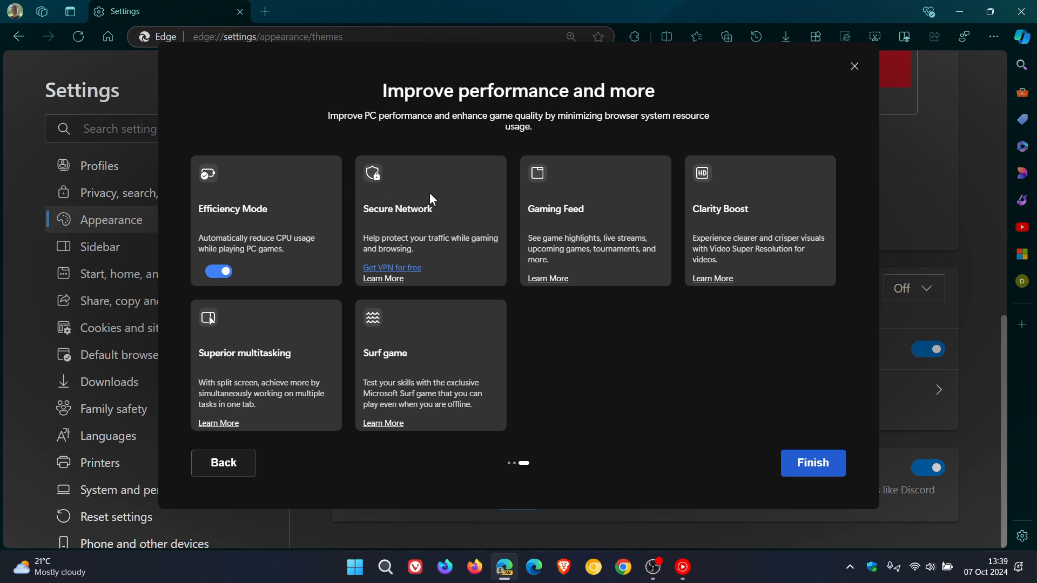
mouse_move(602, 204)
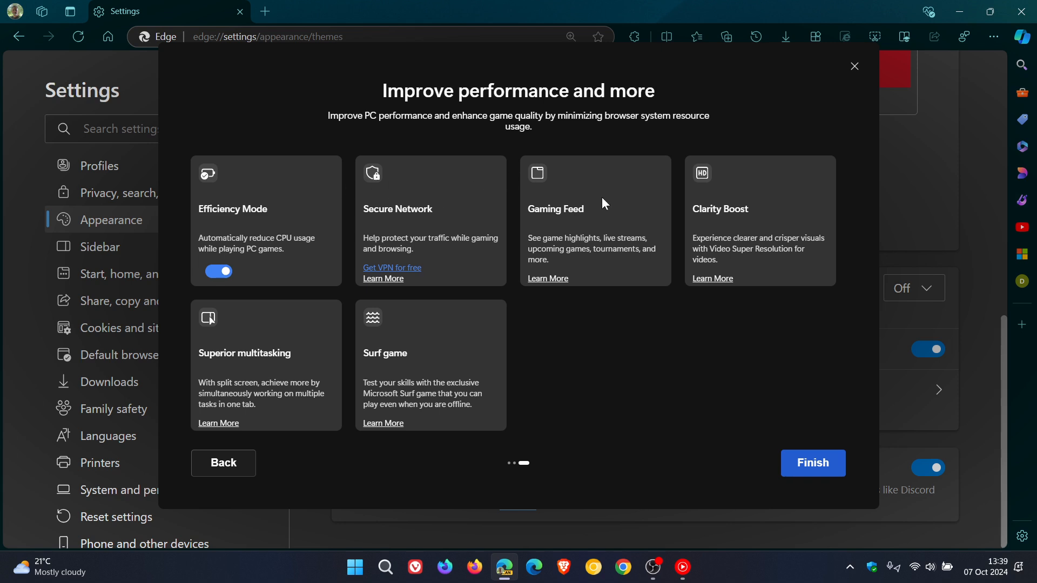
mouse_move(801, 221)
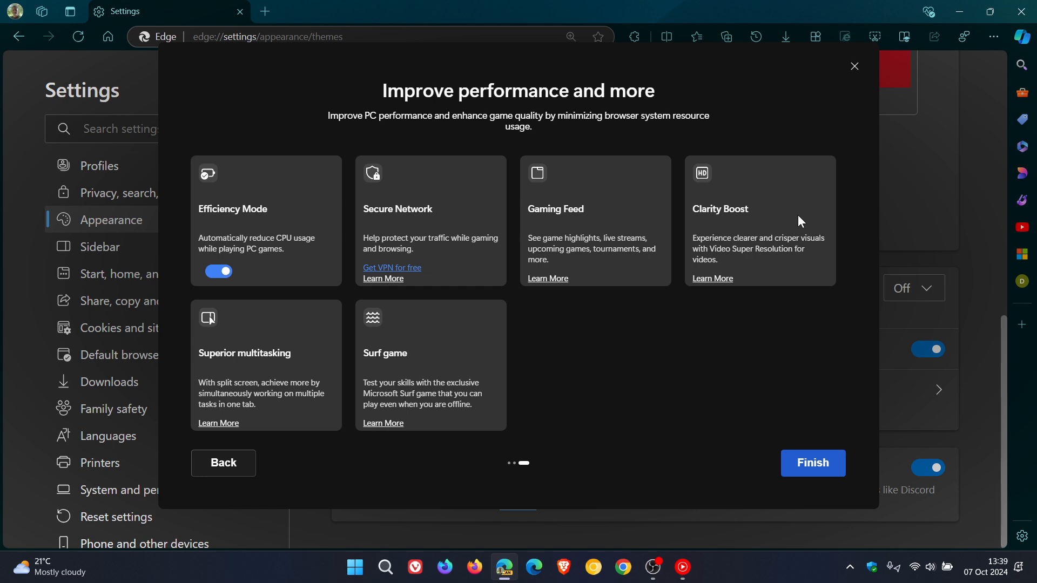
mouse_move(272, 368)
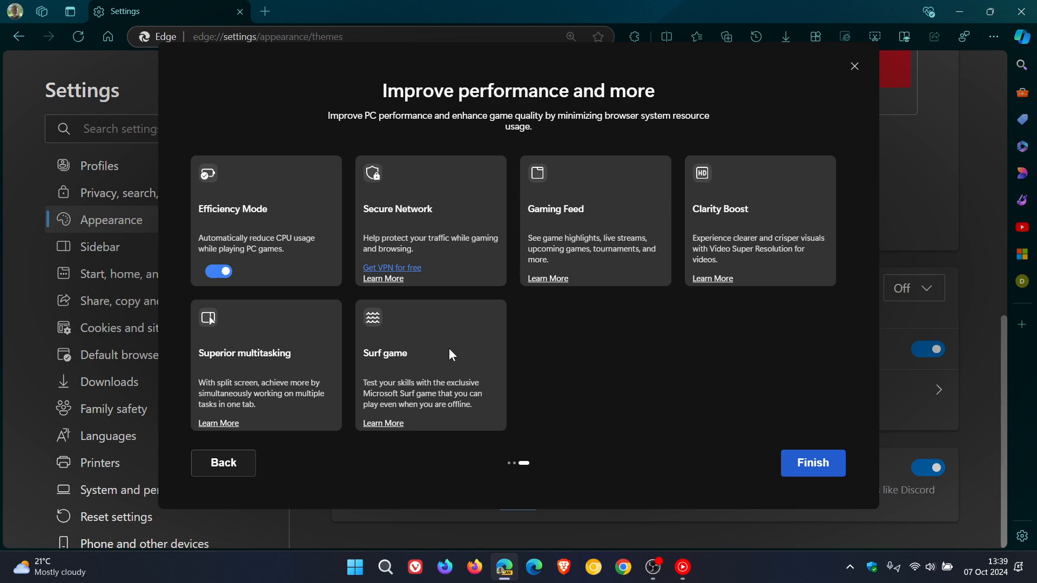
mouse_move(840, 431)
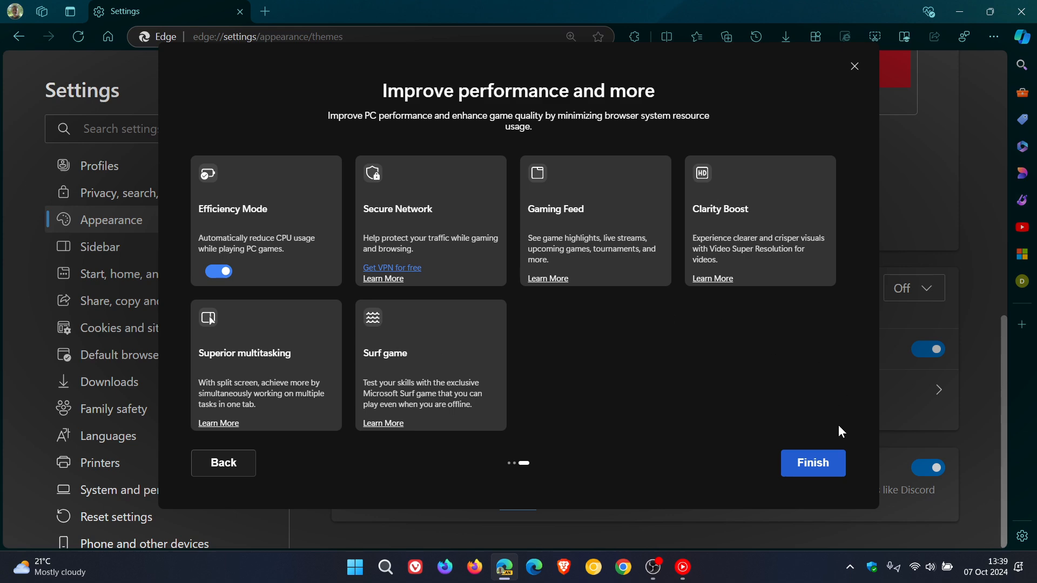
Finish the Gamer Mode setup, landing on the Microsoft Start Gaming tab.
left_click(813, 463)
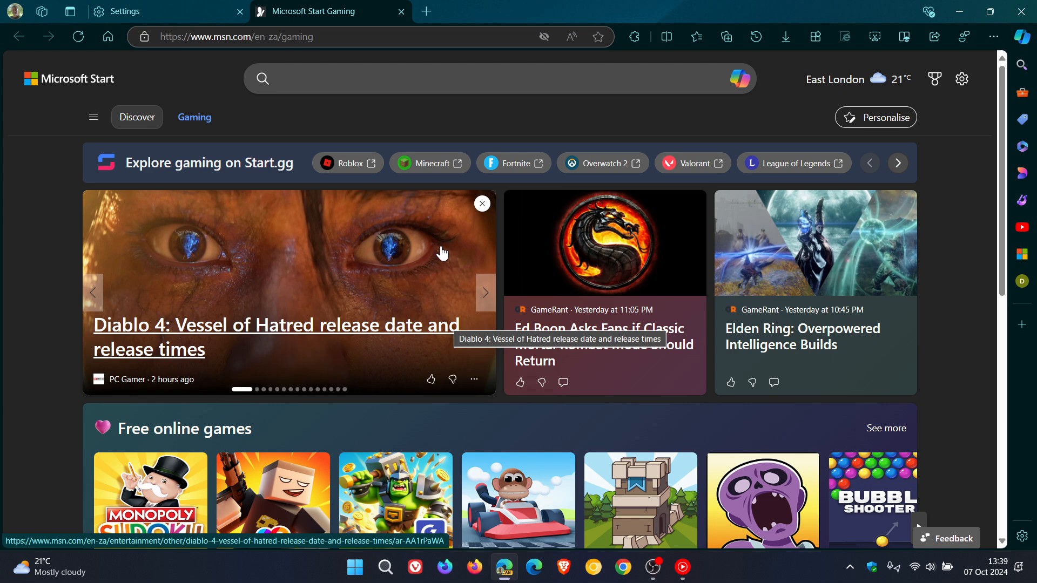
mouse_move(453, 247)
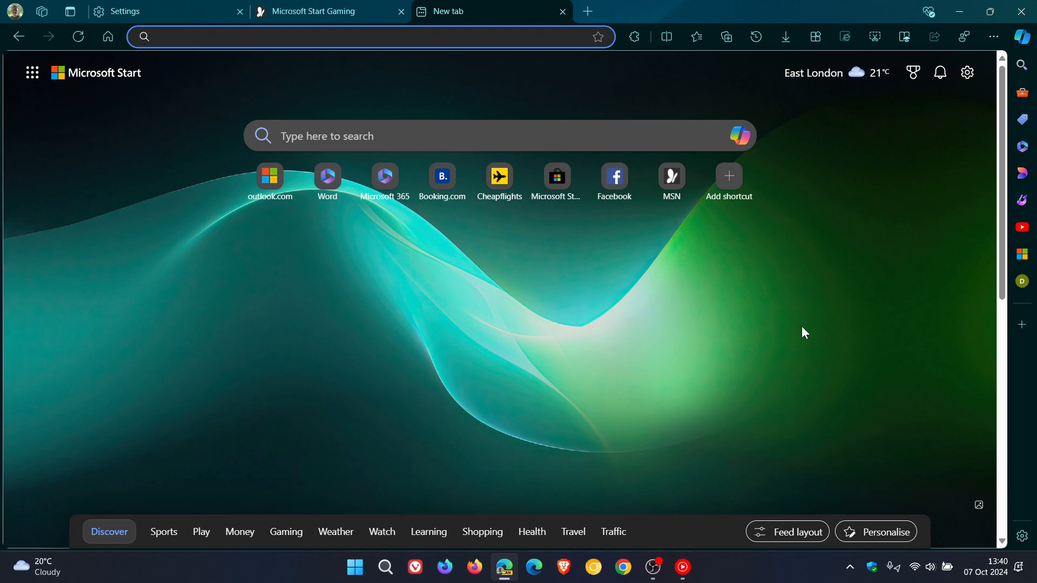
left_click(371, 36)
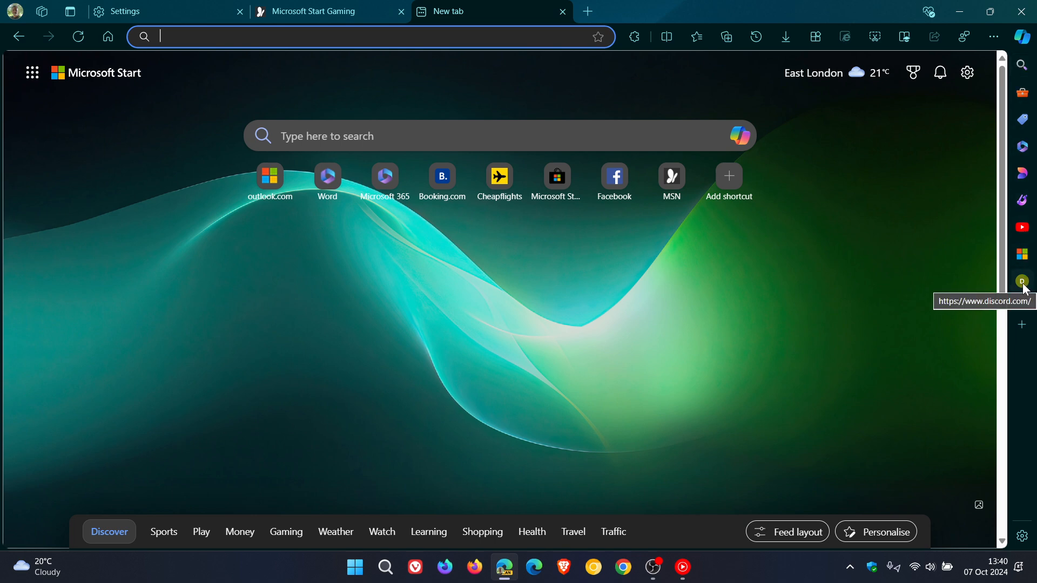
mouse_move(1022, 132)
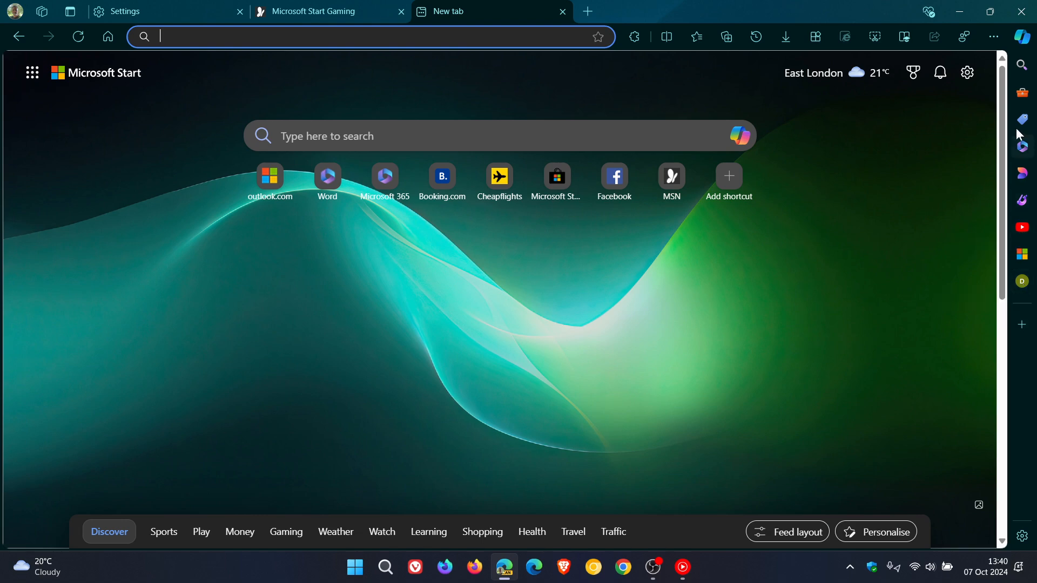
mouse_move(876, 268)
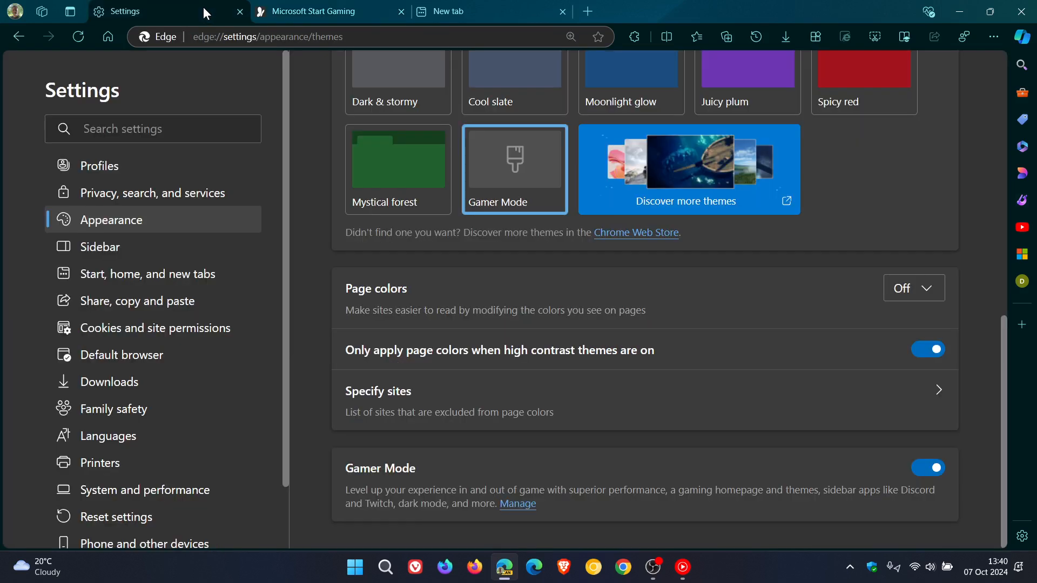
mouse_move(748, 433)
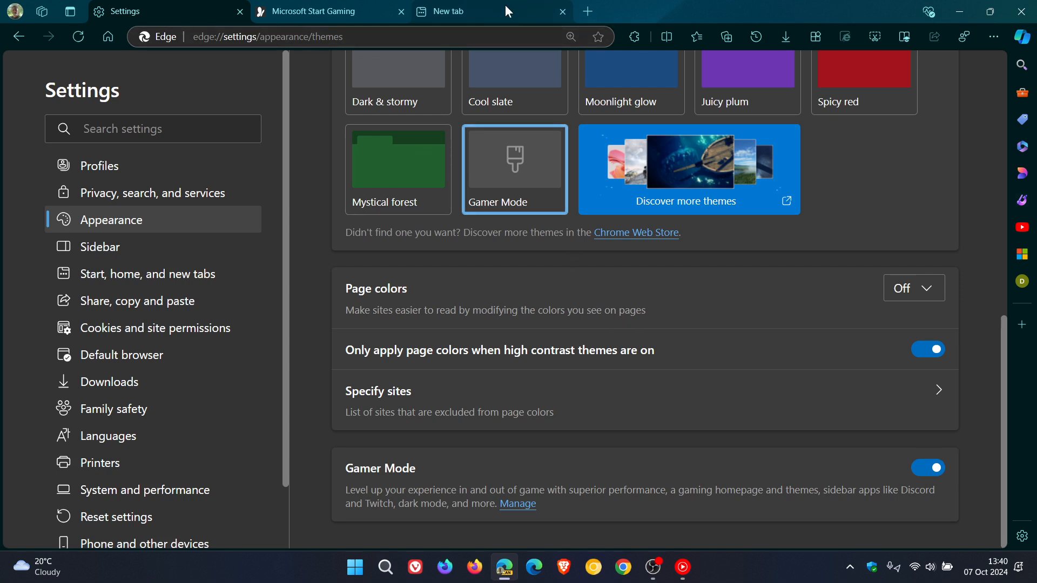
left_click(460, 11)
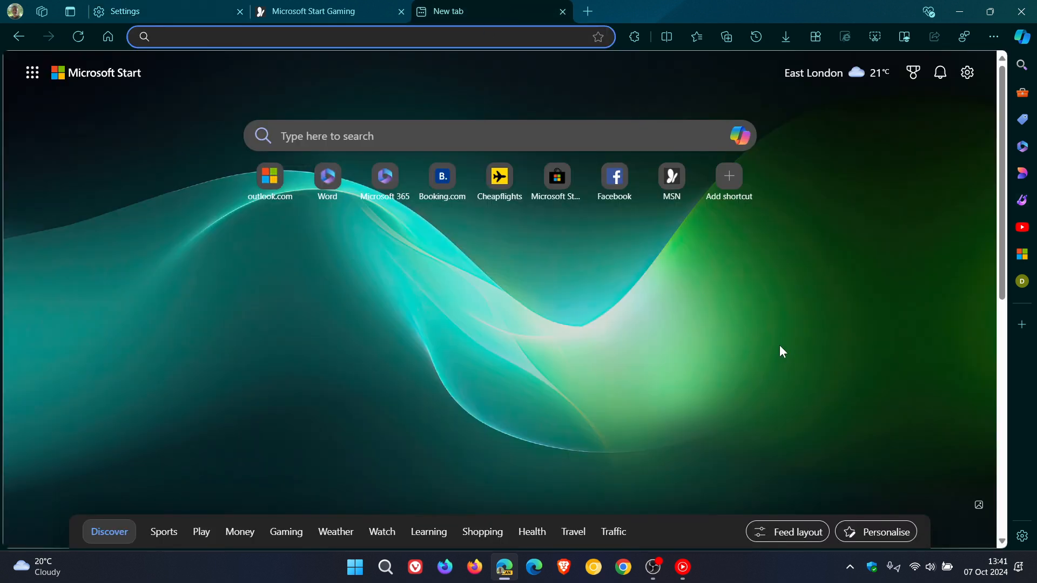